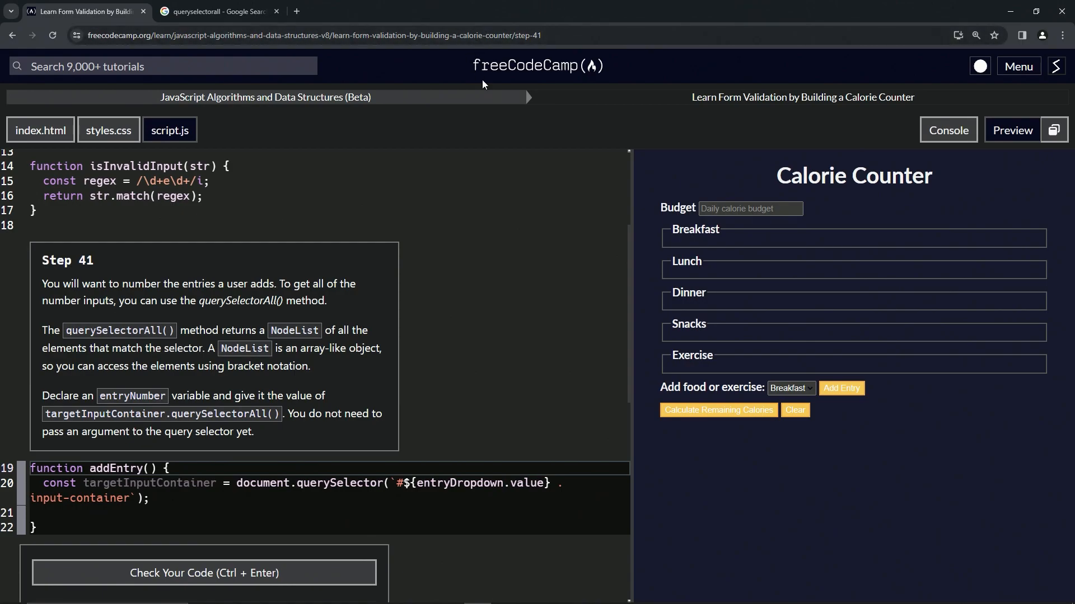
{"action": "mouse_move", "coordinate": [247, 116]}
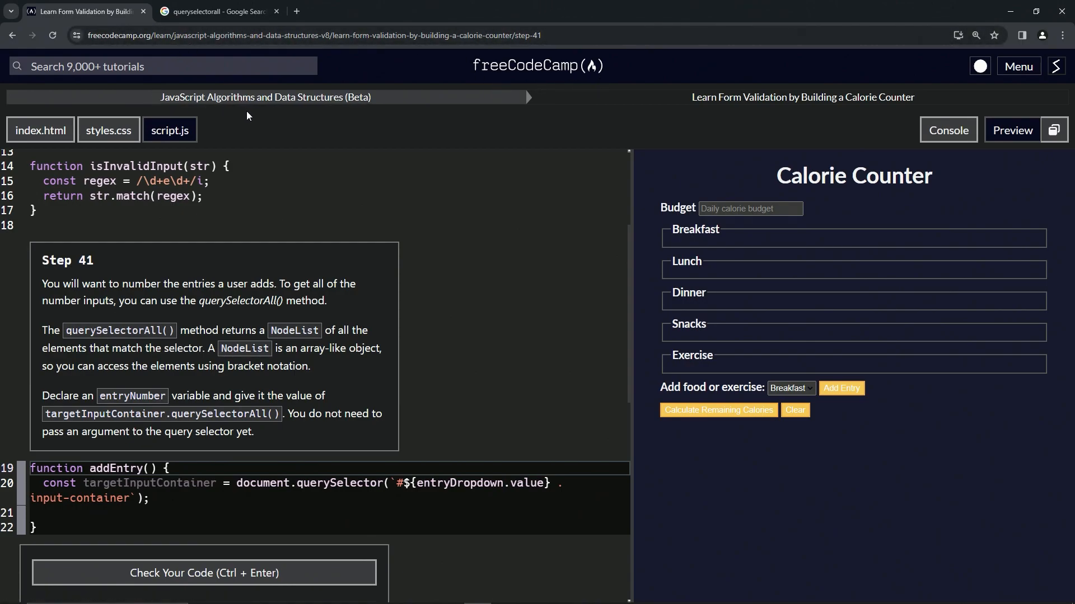
{"action": "mouse_move", "coordinate": [681, 119]}
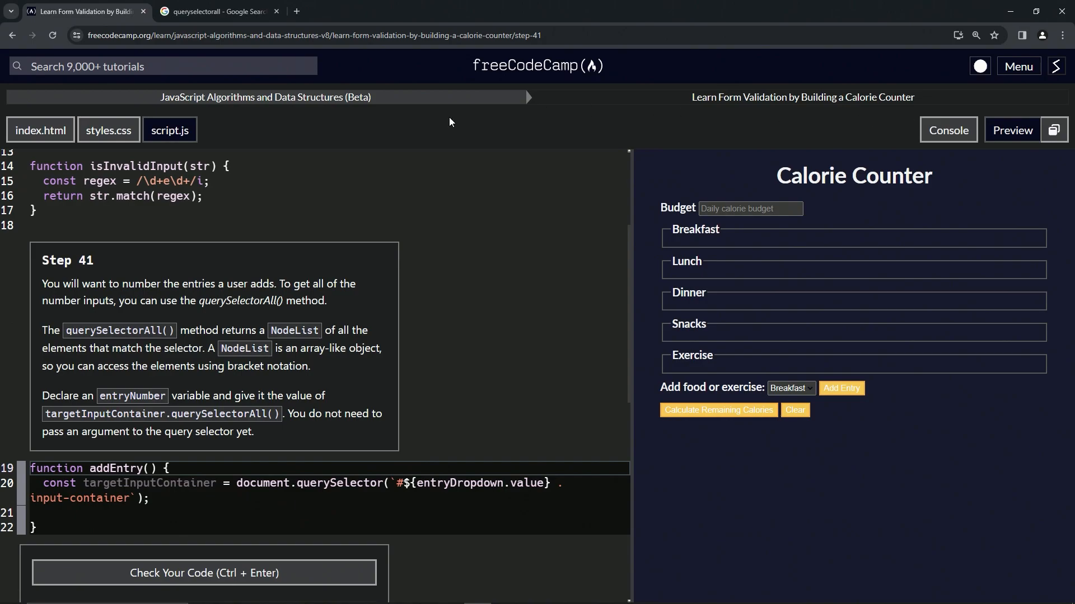
{"action": "mouse_move", "coordinate": [102, 276]}
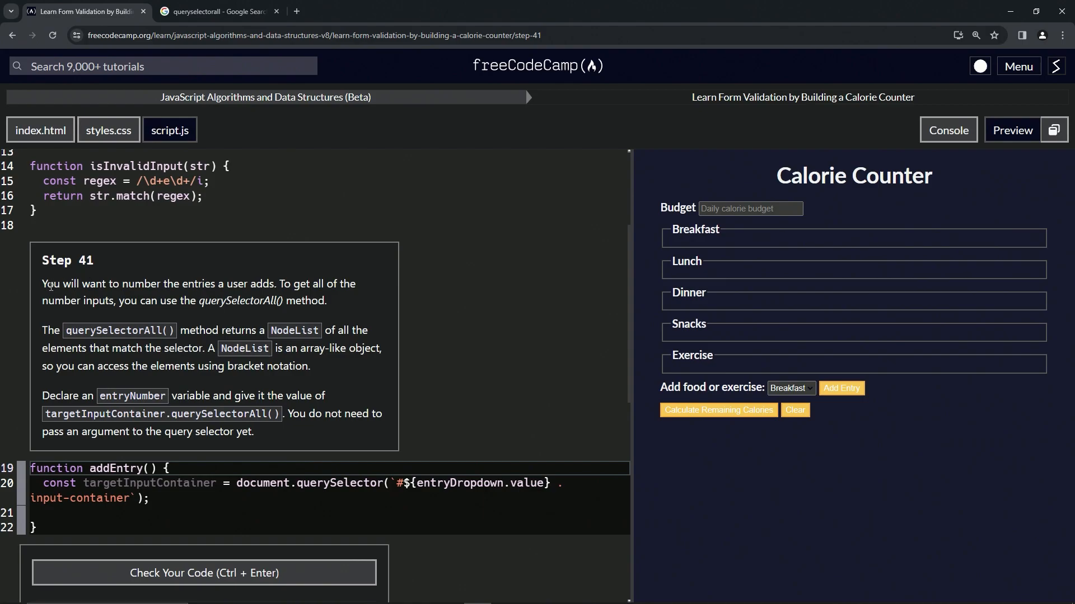
{"action": "mouse_move", "coordinate": [232, 296]}
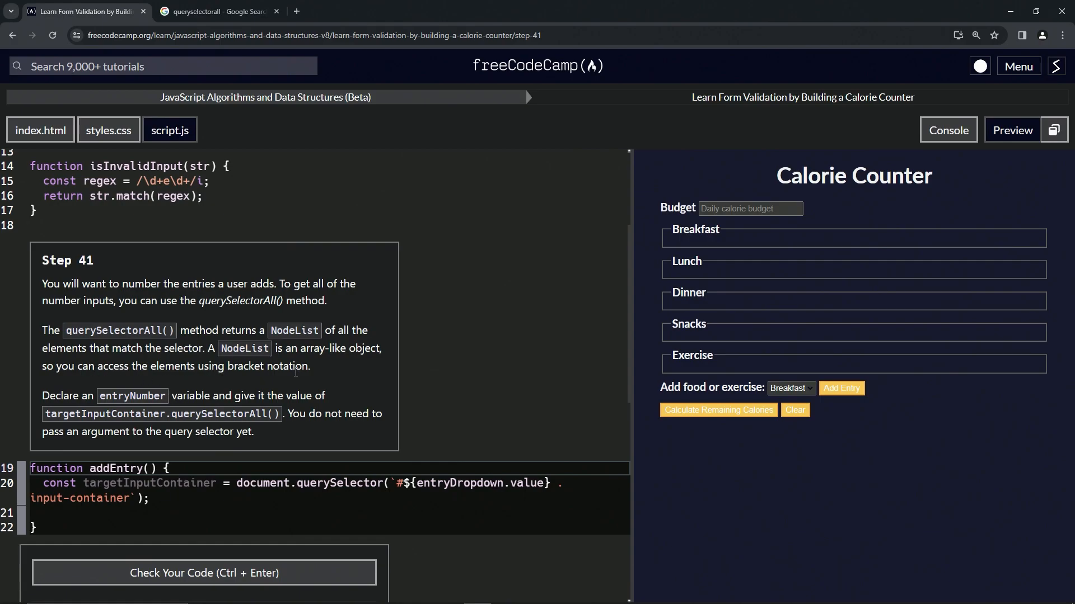
{"action": "mouse_move", "coordinate": [309, 363]}
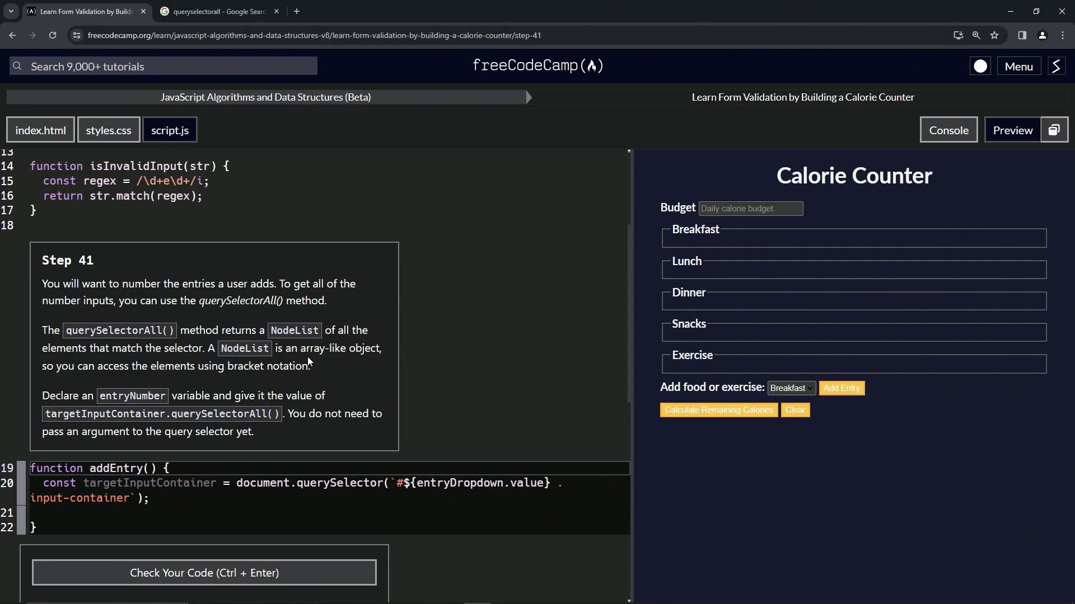
{"action": "mouse_move", "coordinate": [253, 254]}
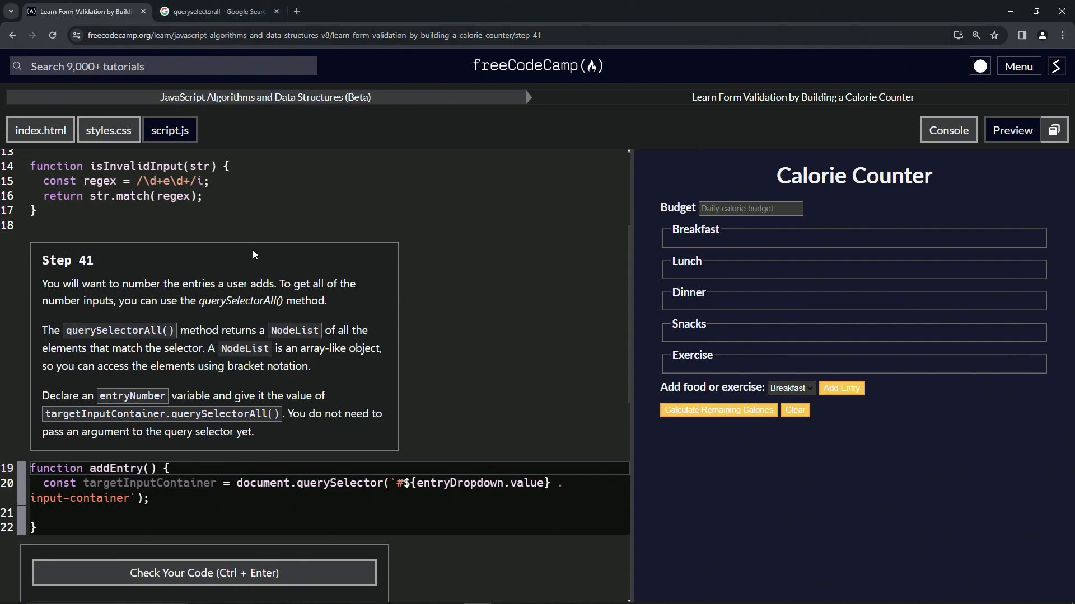
- Read MDN's Document querySelectorAll() article, then return to the freeCodeCamp Step 41 lesson
{"action": "left_click", "coordinate": [216, 11]}
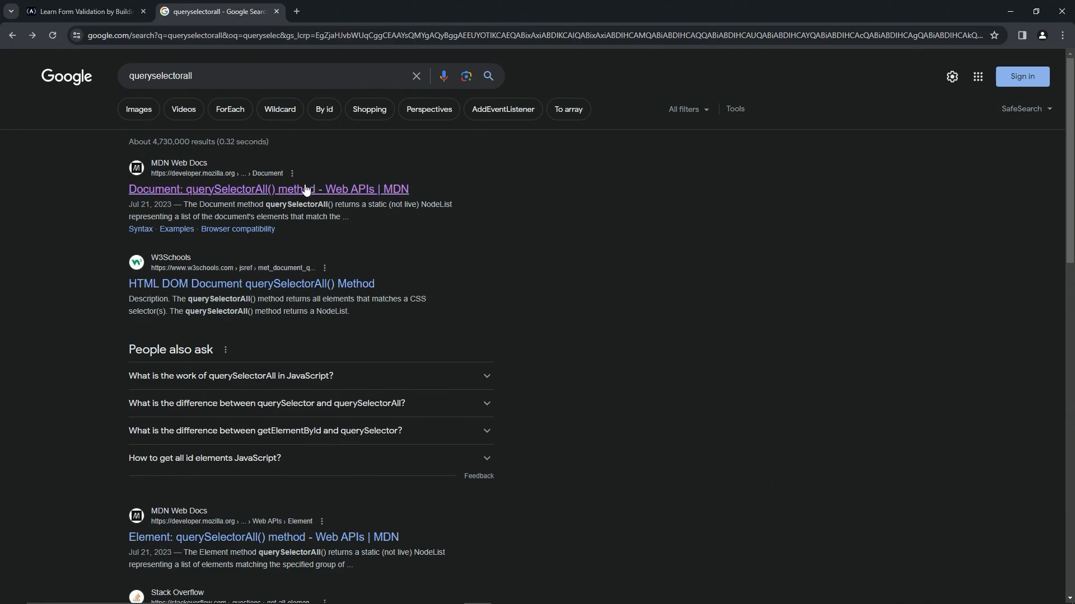
{"action": "left_click", "coordinate": [268, 188]}
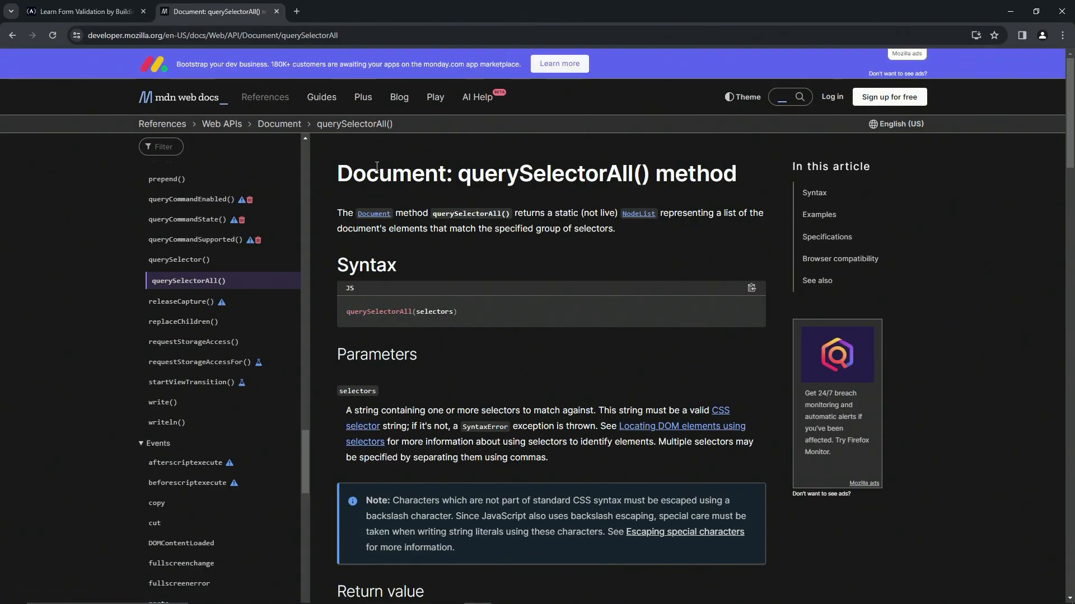
{"action": "type", "text": "queryselectorall"}
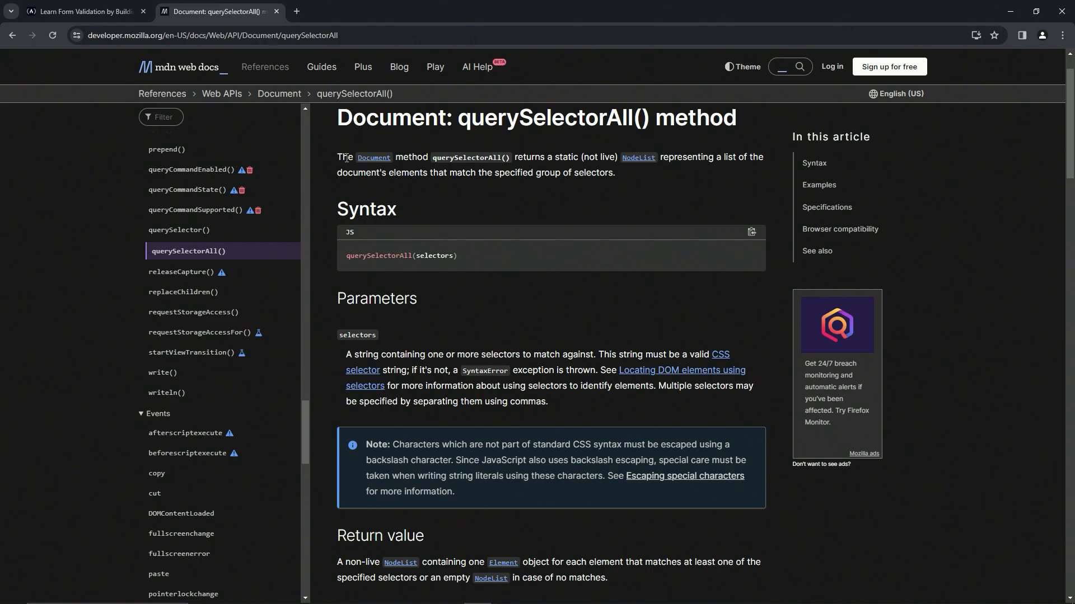
{"action": "mouse_move", "coordinate": [536, 170]}
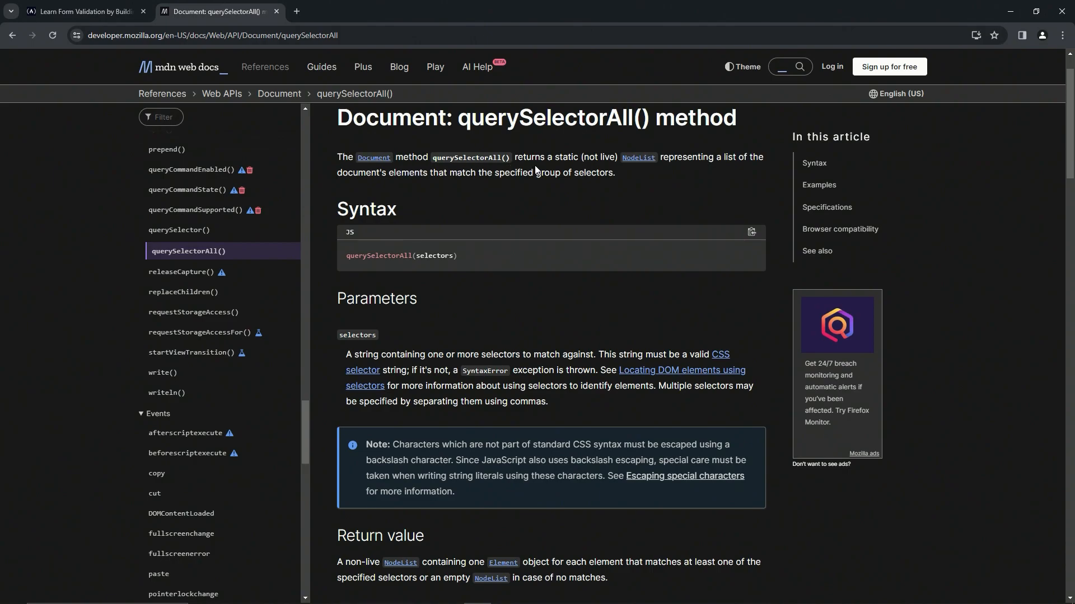
{"action": "mouse_move", "coordinate": [633, 169]}
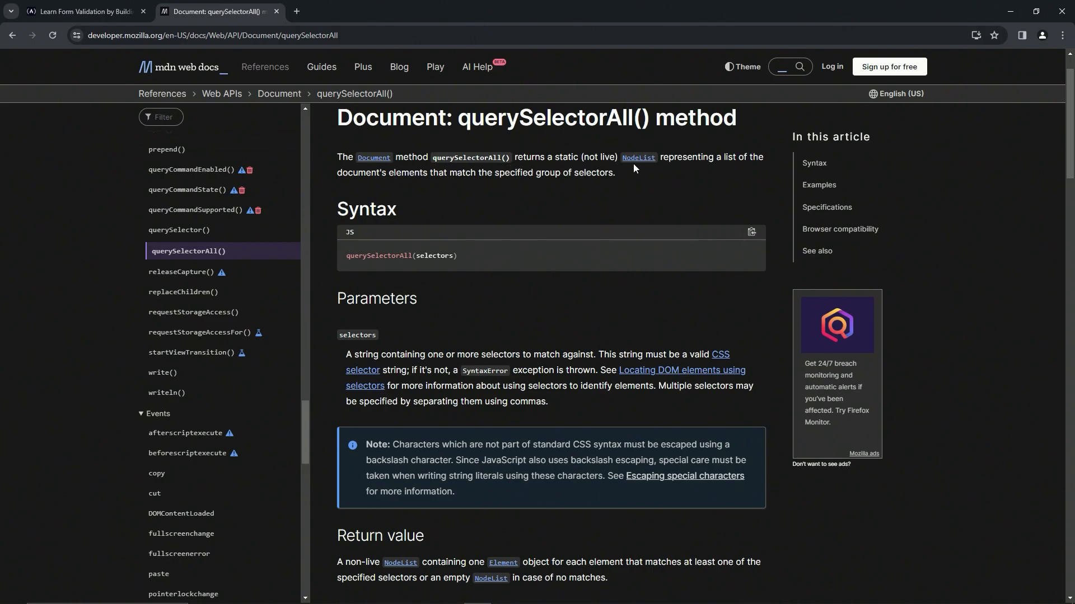
{"action": "mouse_move", "coordinate": [739, 162]}
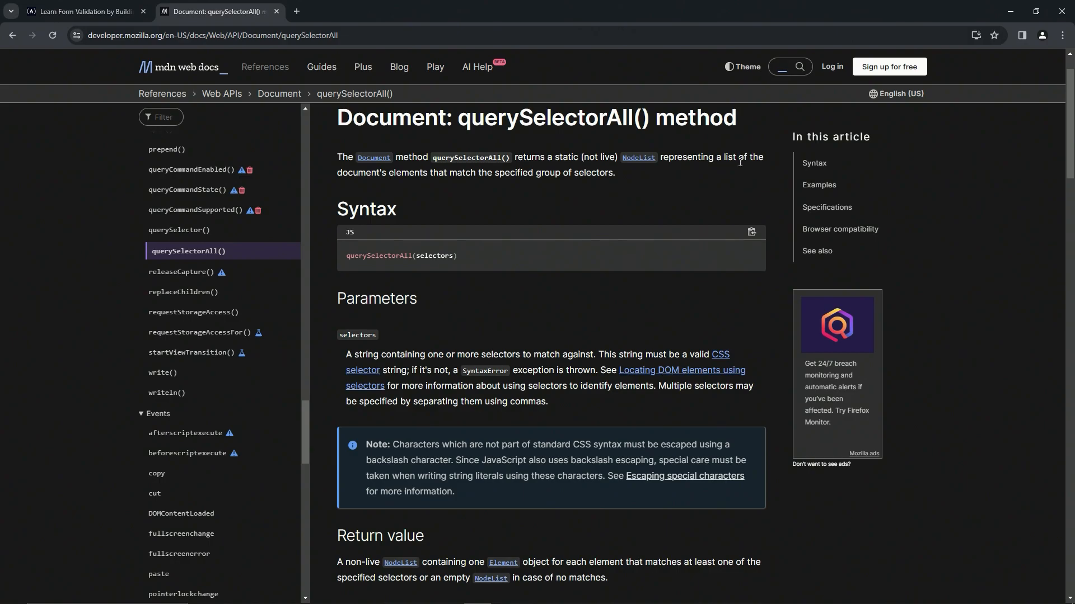
{"action": "mouse_move", "coordinate": [457, 184]}
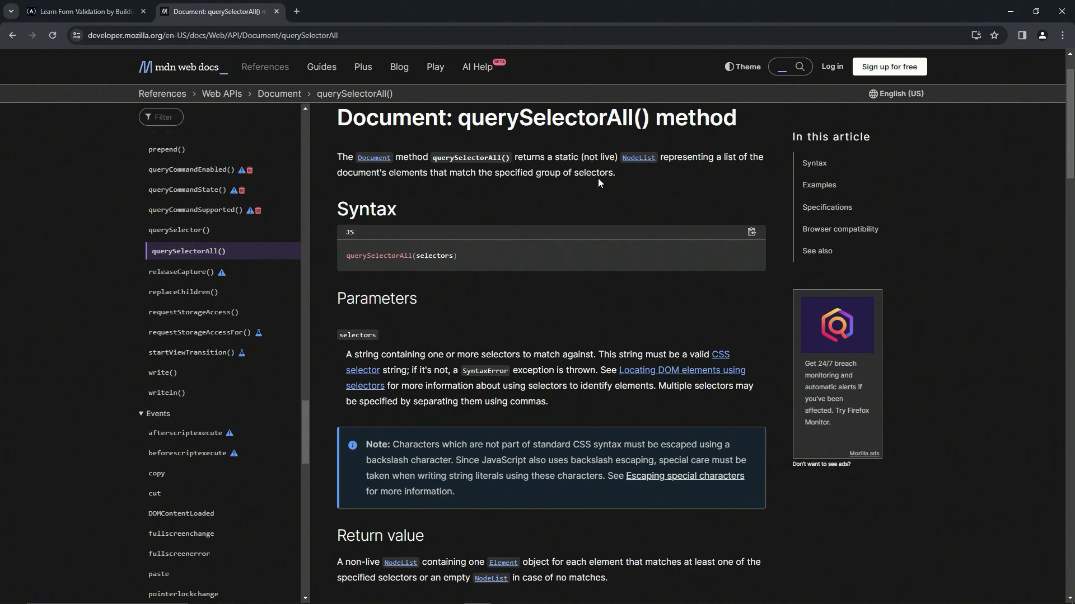
{"action": "mouse_move", "coordinate": [409, 309]}
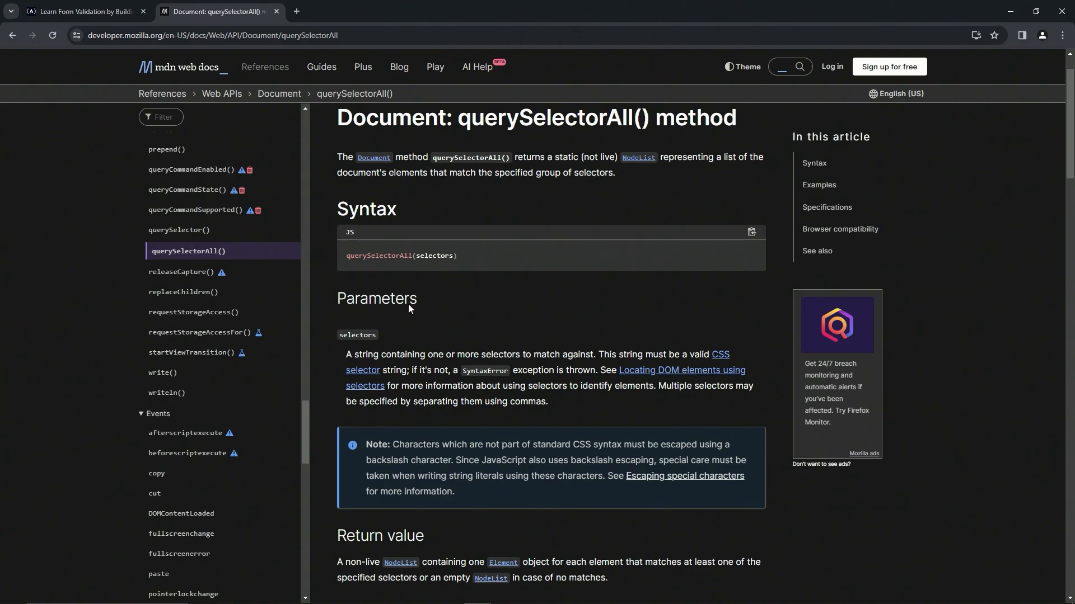
{"action": "mouse_move", "coordinate": [413, 357]}
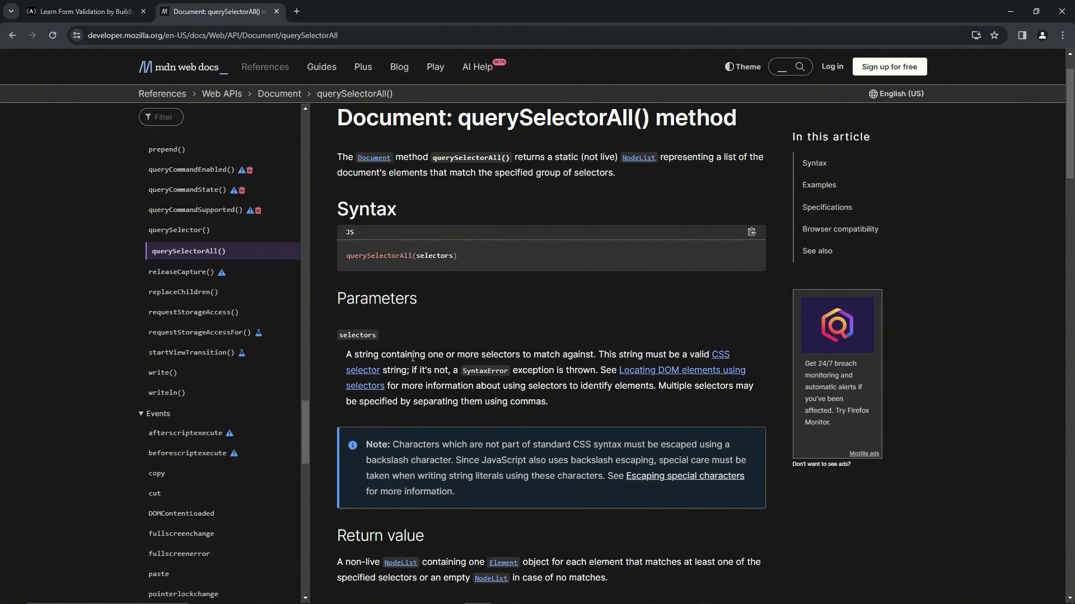
{"action": "mouse_move", "coordinate": [579, 355]}
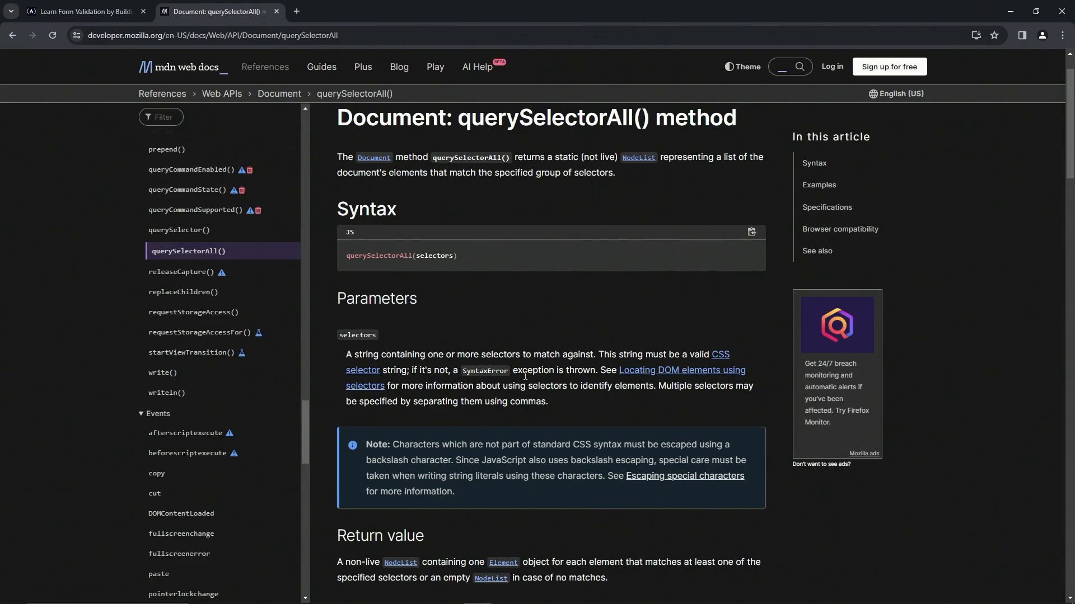
{"action": "mouse_move", "coordinate": [616, 364]}
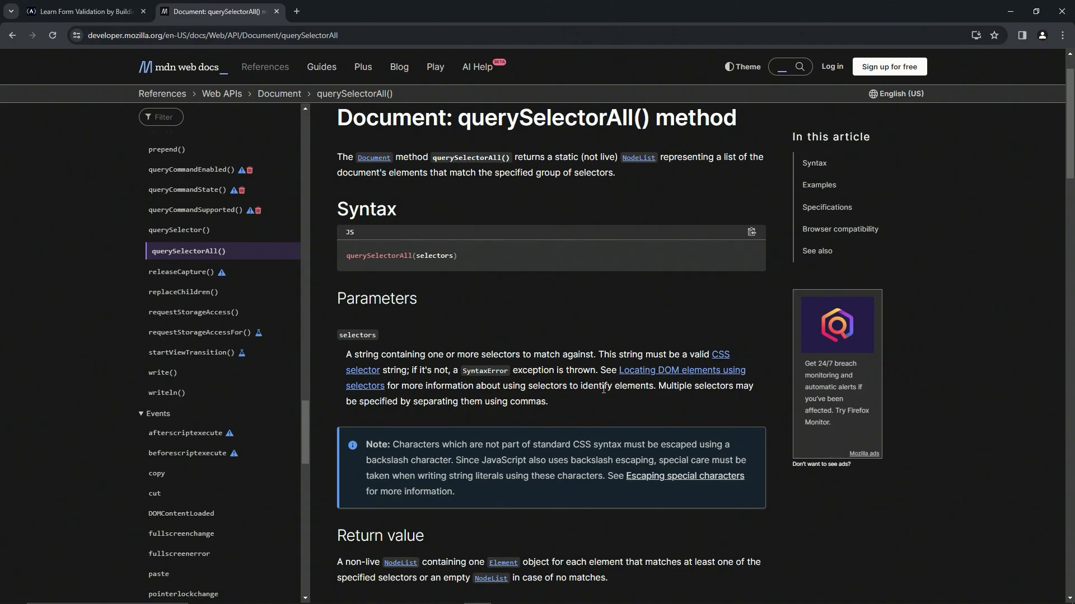
{"action": "mouse_move", "coordinate": [749, 397]}
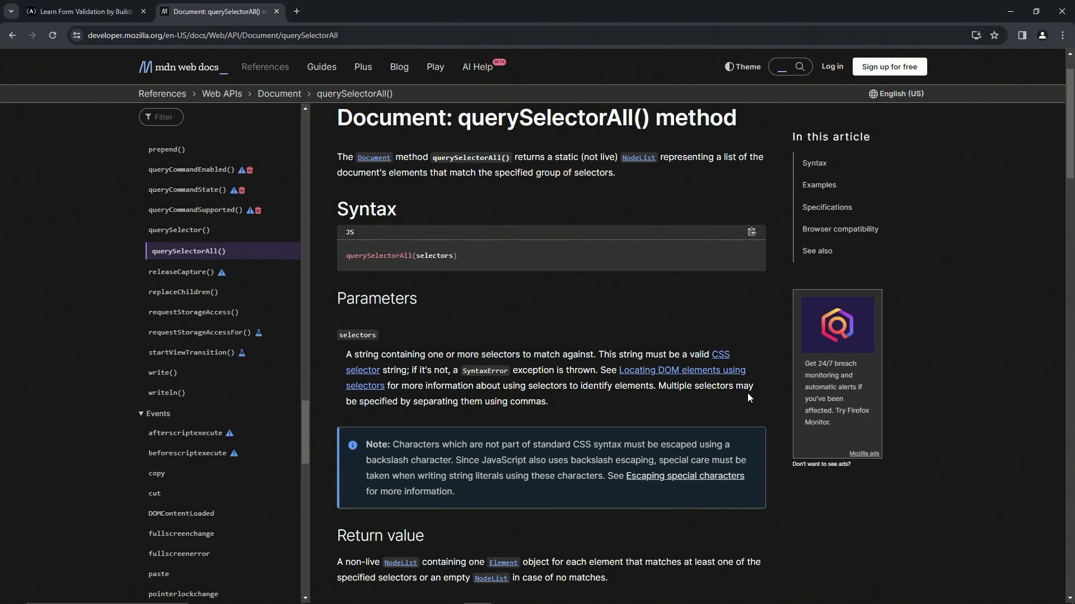
{"action": "mouse_move", "coordinate": [490, 405]}
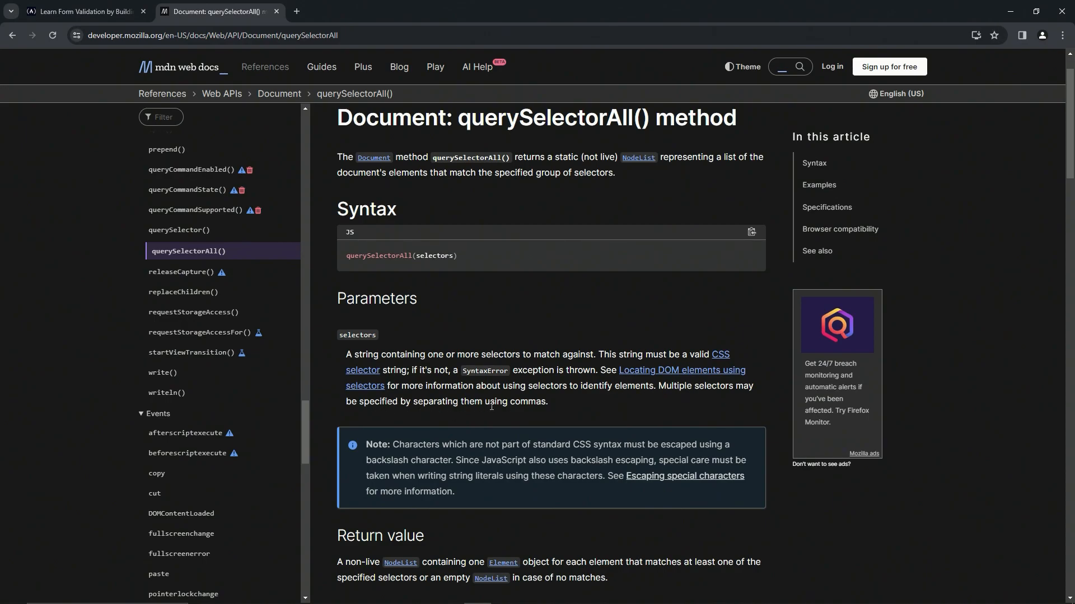
{"action": "mouse_move", "coordinate": [539, 380]}
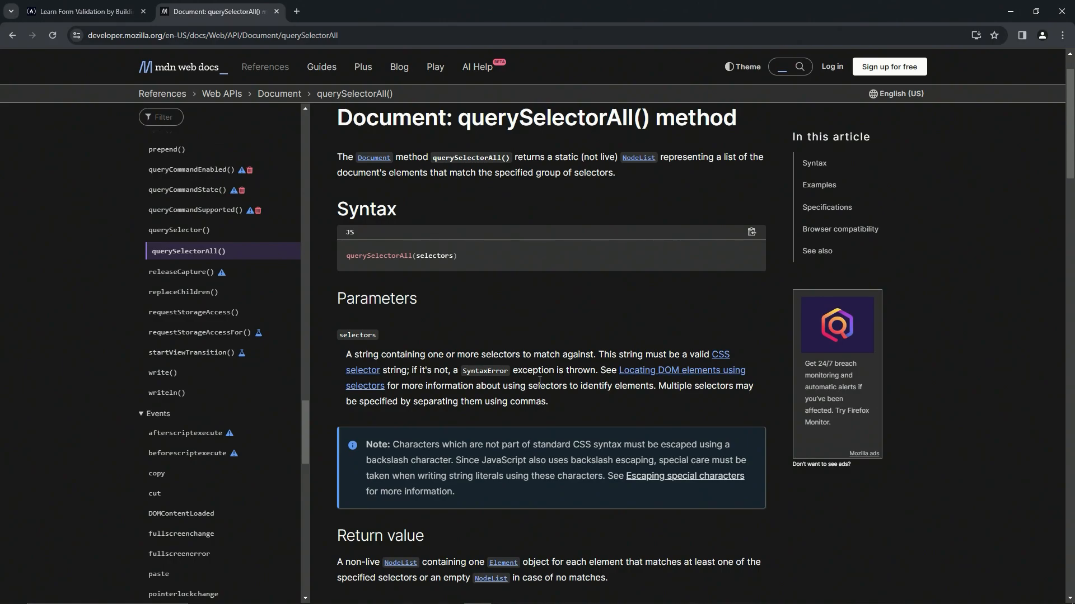
{"action": "left_click", "coordinate": [82, 11]}
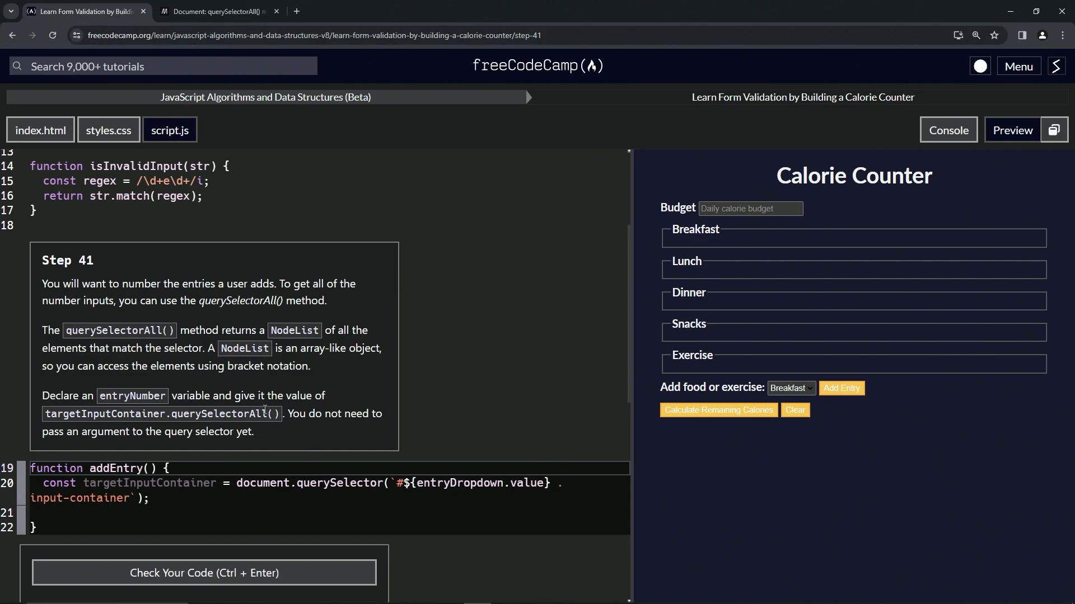
{"action": "mouse_move", "coordinate": [62, 389]}
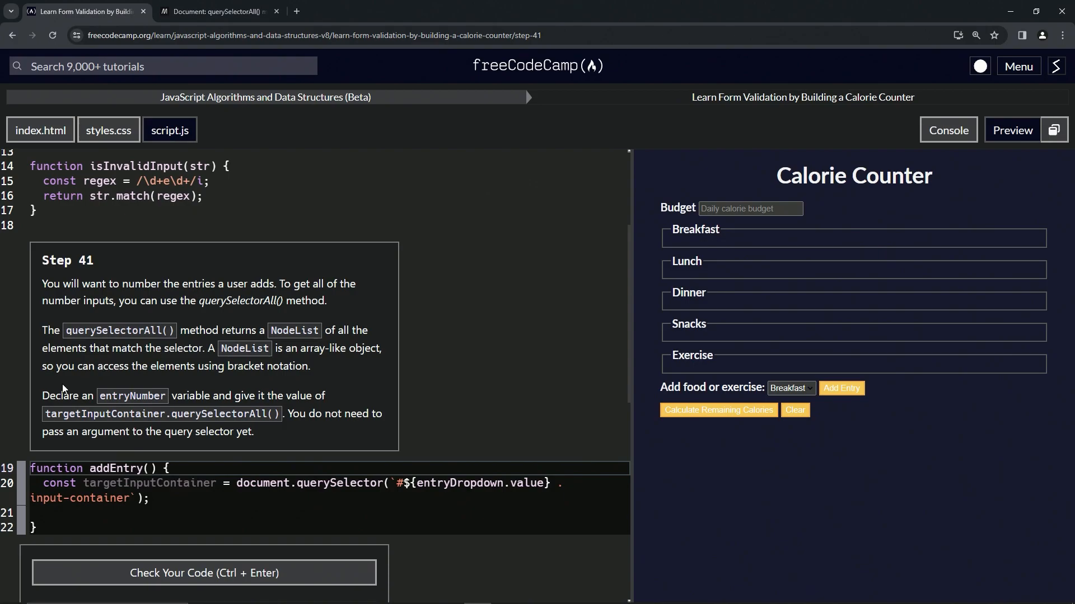
{"action": "mouse_move", "coordinate": [54, 392]}
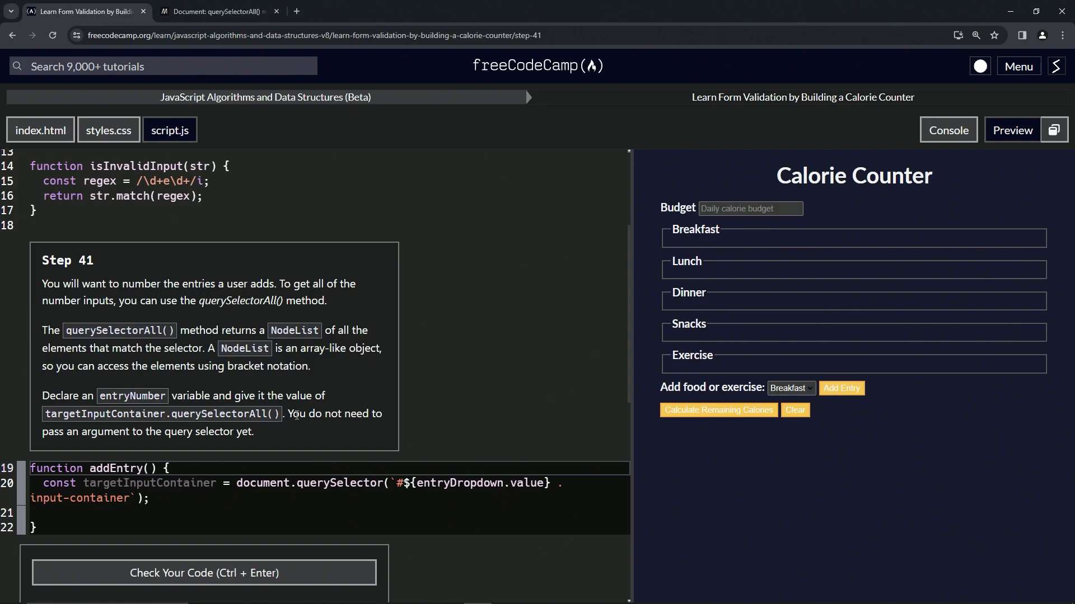
{"action": "mouse_move", "coordinate": [122, 391]}
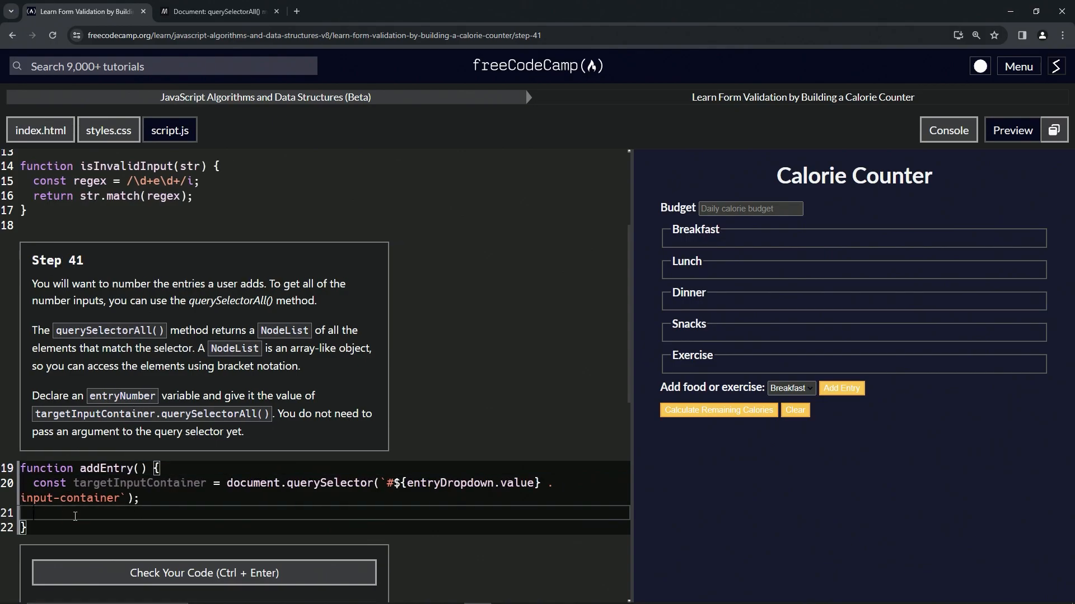
- Type const entryNumber = targetInputContainer.querySelectorAll(); on line 21 inside addEntry
{"action": "type", "text": "const entry"}
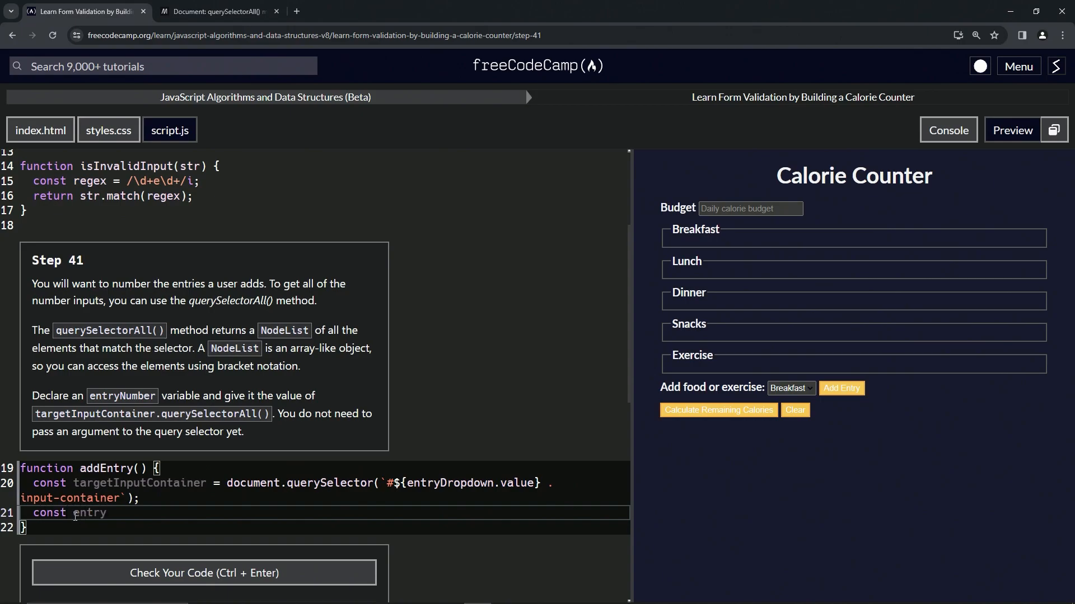
{"action": "type", "text": "Number ="}
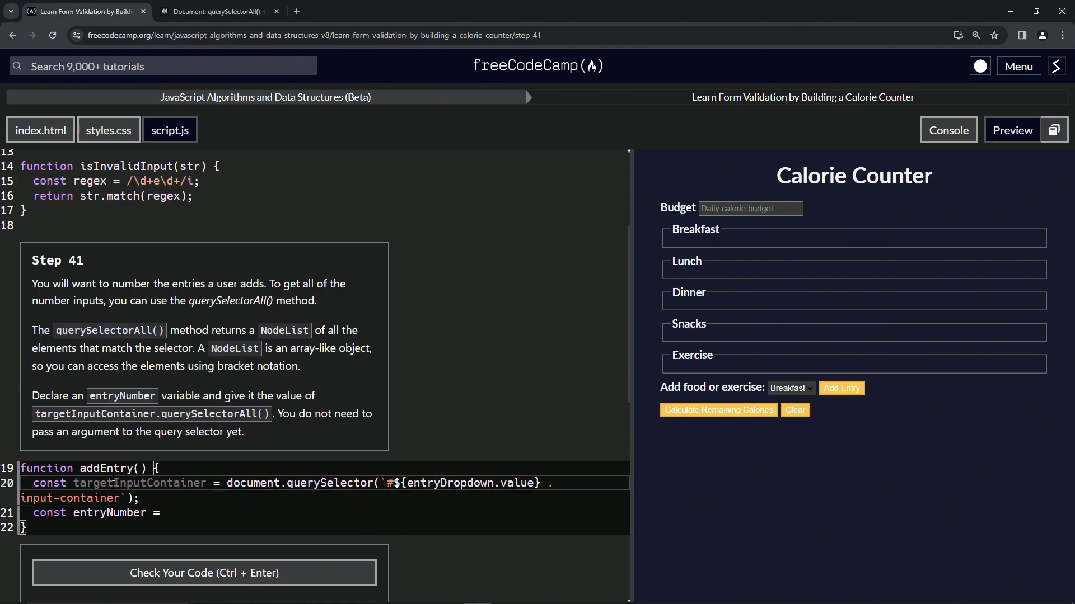
{"action": "type", "text": "targetInputContainer"}
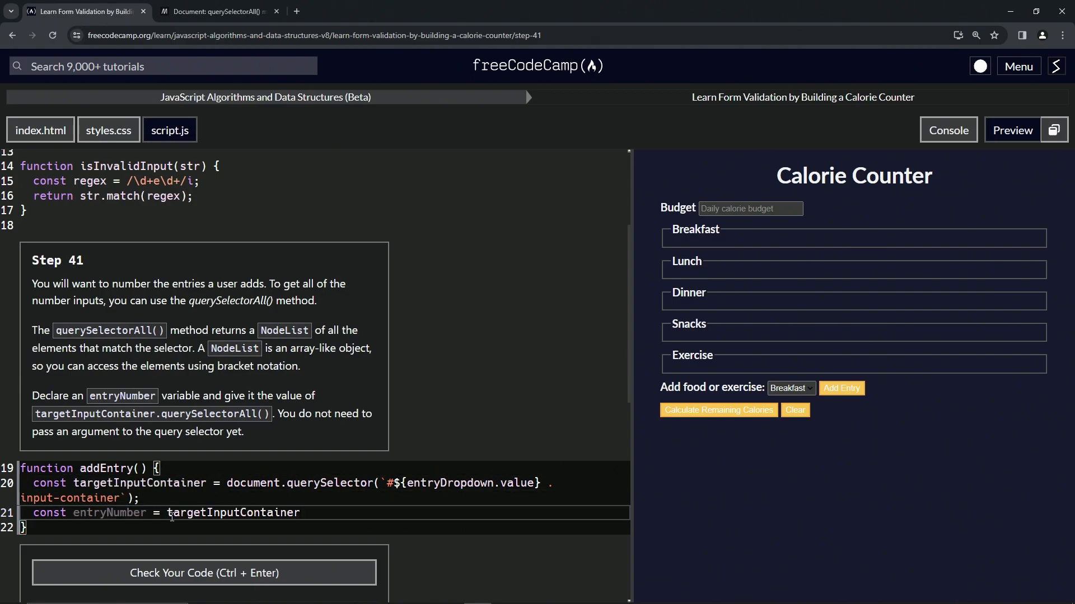
{"action": "type", "text": ".querySelector"}
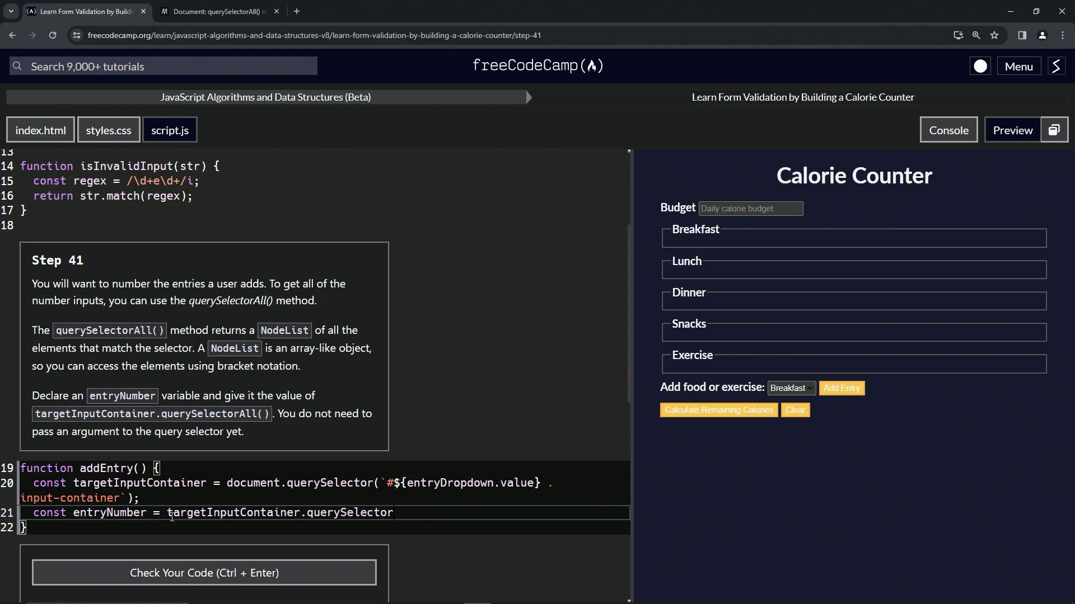
{"action": "type", "text": "All()"}
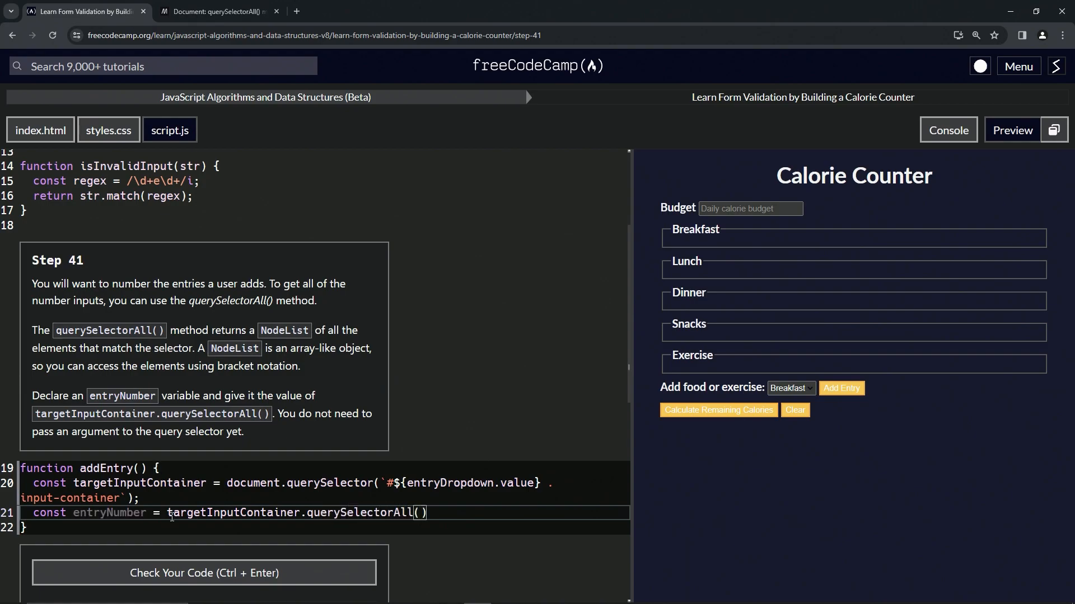
{"action": "type", "text": ";"}
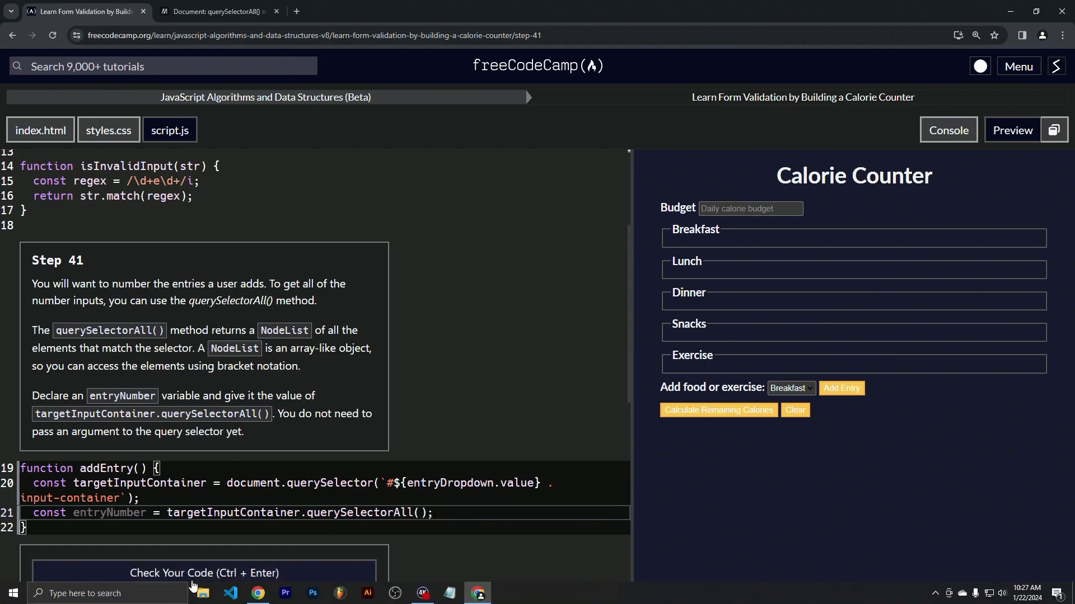
- Run the Step 41 tests on the entryNumber line, then submit to reach Step 42
{"action": "left_click", "coordinate": [204, 573]}
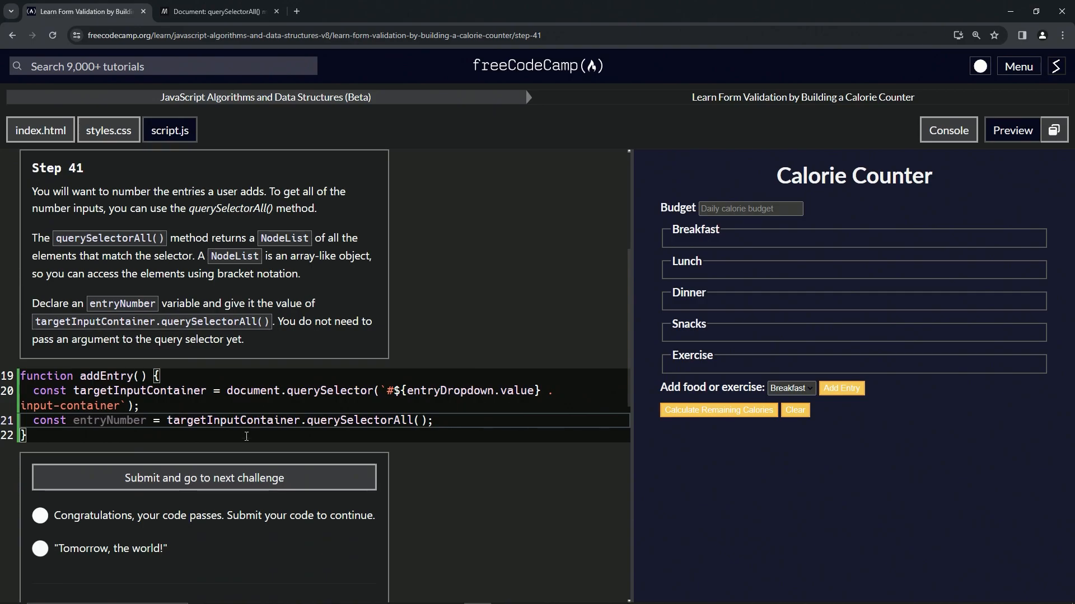
{"action": "mouse_move", "coordinate": [214, 477]}
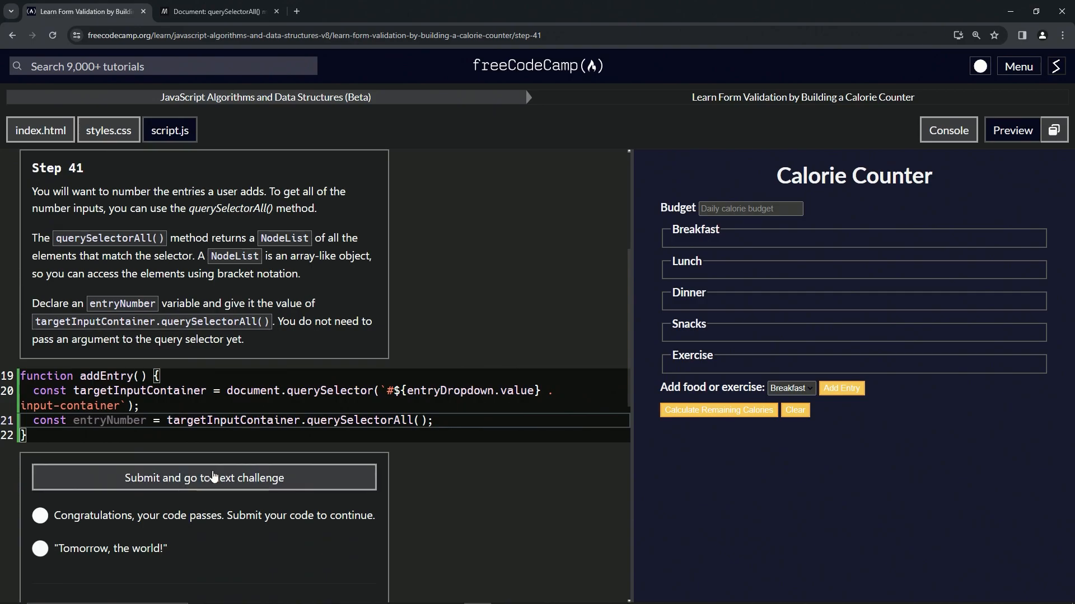
{"action": "left_click", "coordinate": [204, 477]}
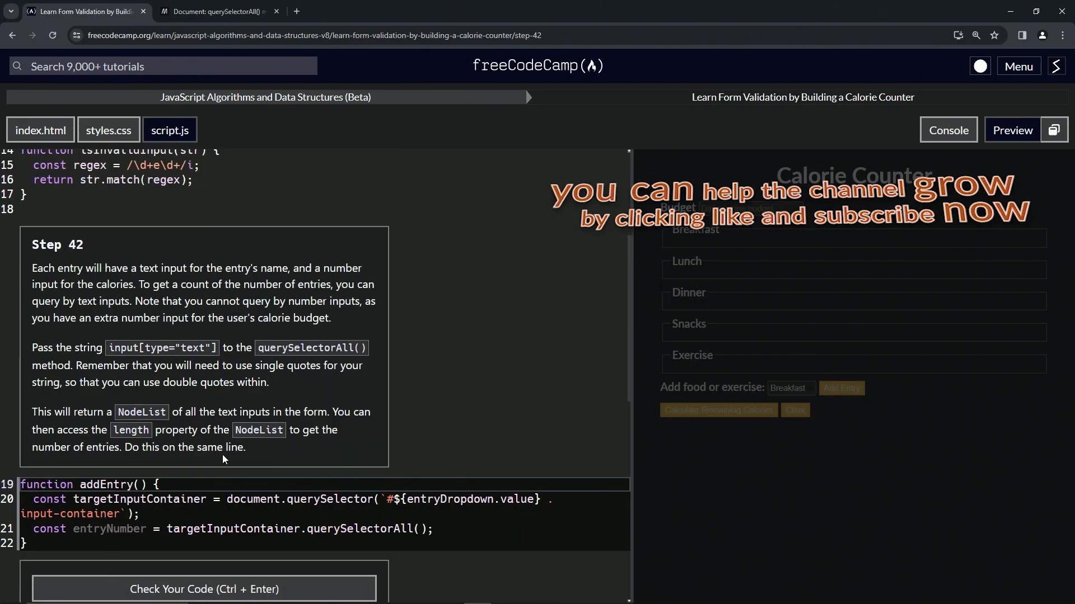